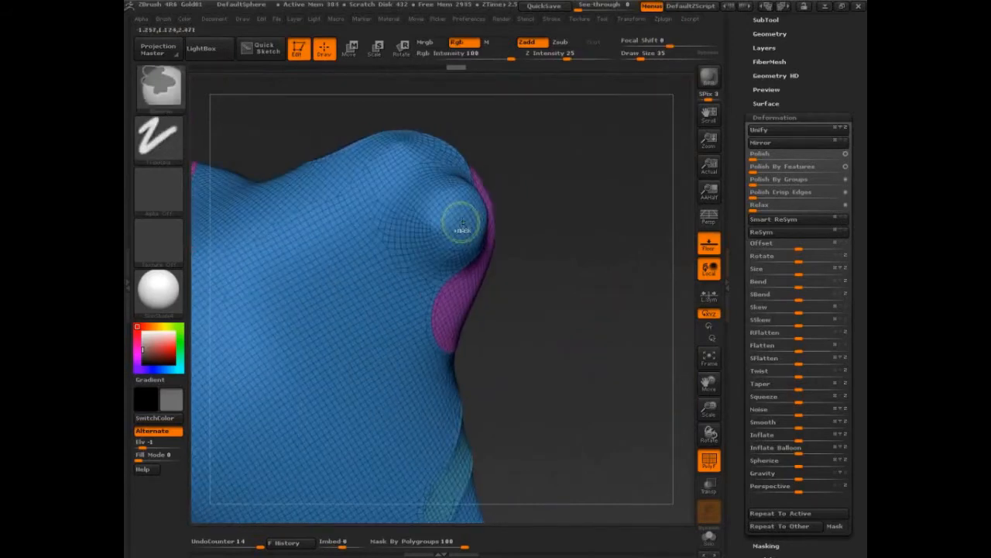
# Step: Outline the round shoulder bump and make it its own polygroup
pyautogui.moveTo(461, 225); pyautogui.dragTo(461, 225)
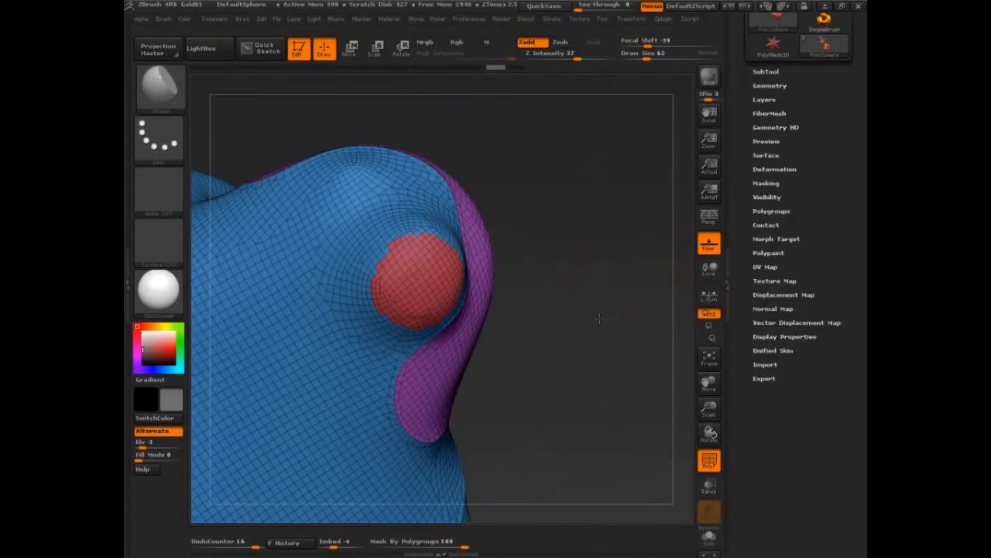
# Step: Isolate the bump, shrink visibility one ring, group the centre, then show all faces
pyautogui.click(350, 48)
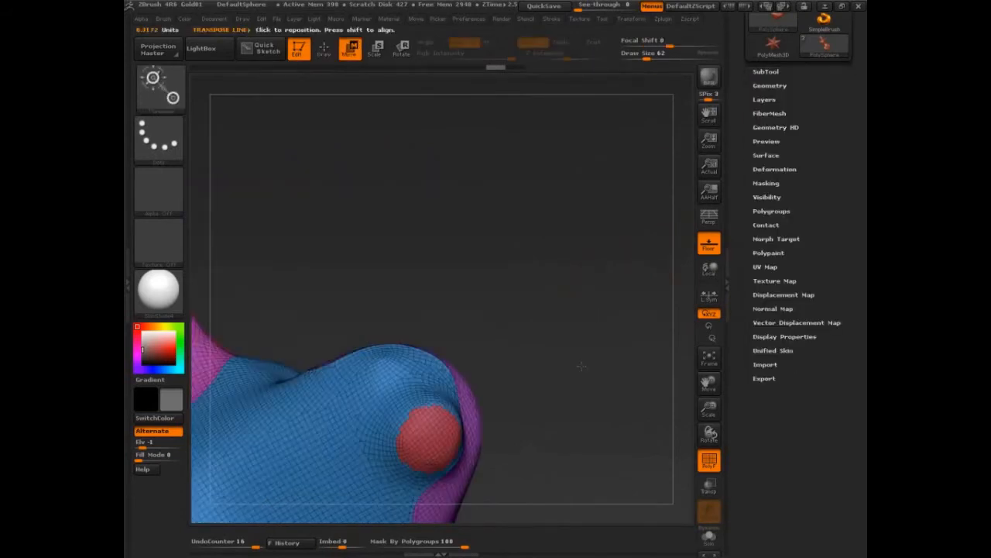
pyautogui.moveTo(430, 434); pyautogui.dragTo(636, 267)
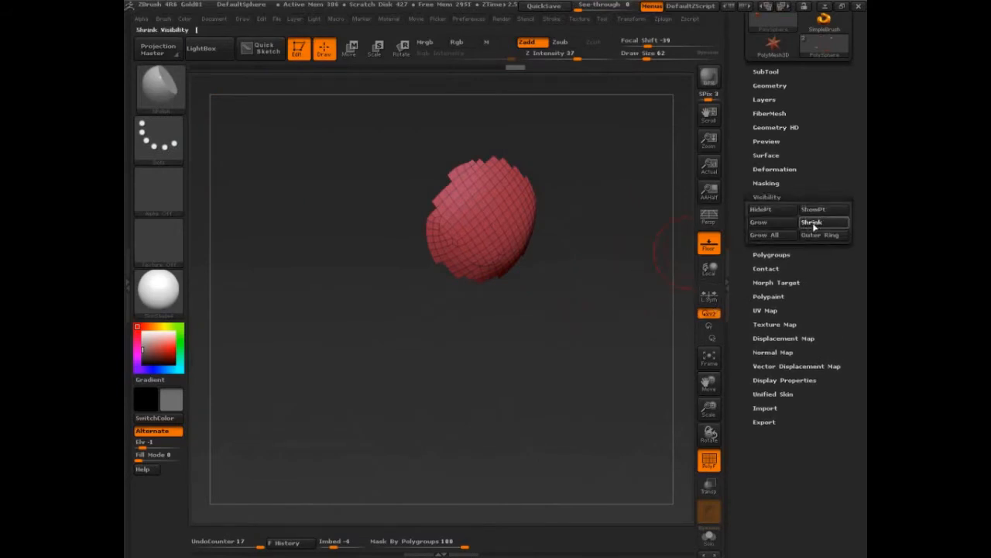
pyautogui.click(822, 223)
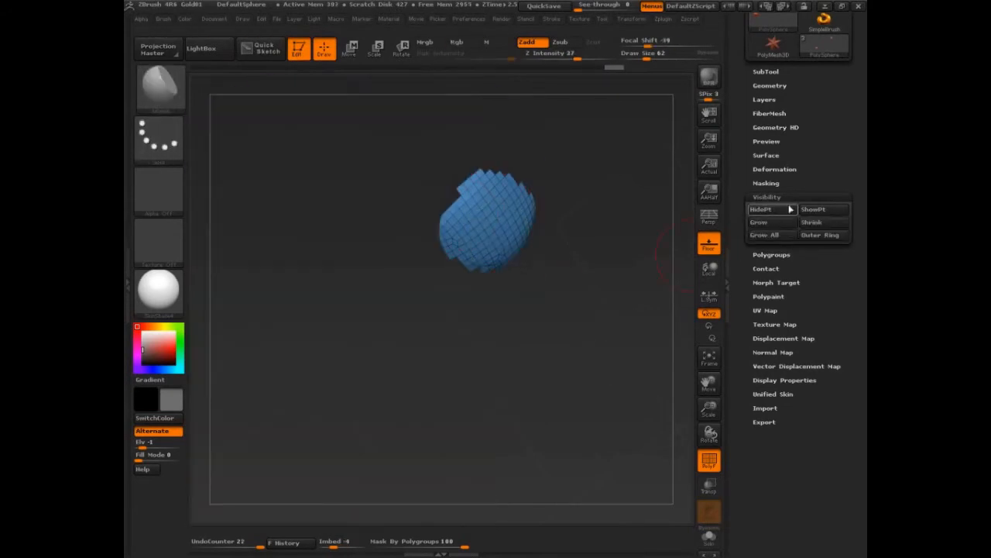
pyautogui.click(455, 42)
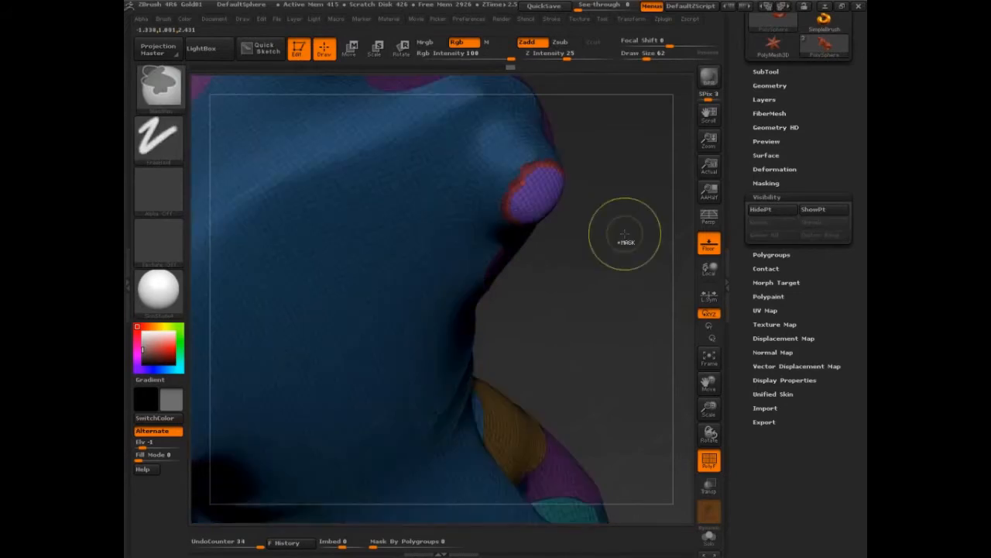
# Step: Mask the rim group and lay a Transpose action line out from the bump
pyautogui.click(350, 48)
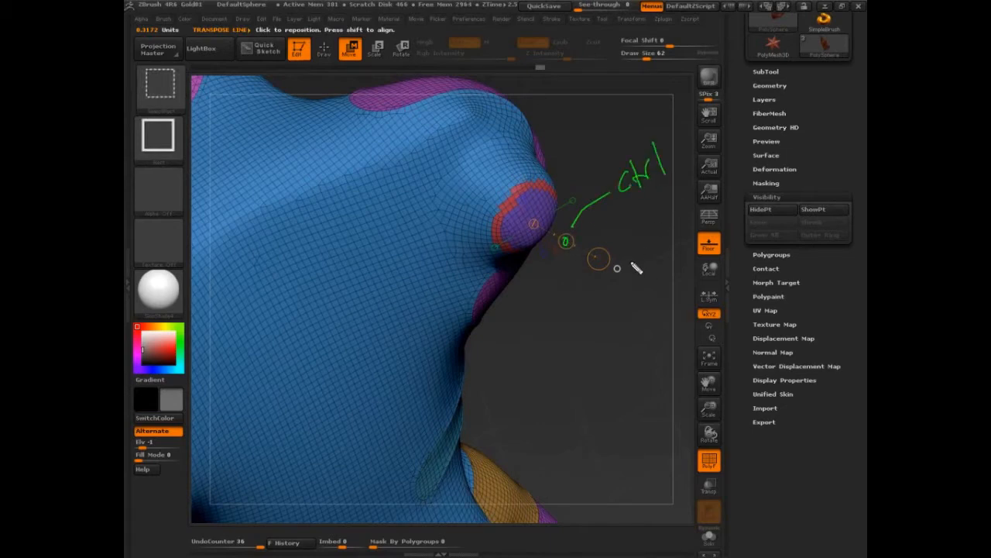
pyautogui.moveTo(591, 226); pyautogui.dragTo(674, 267)
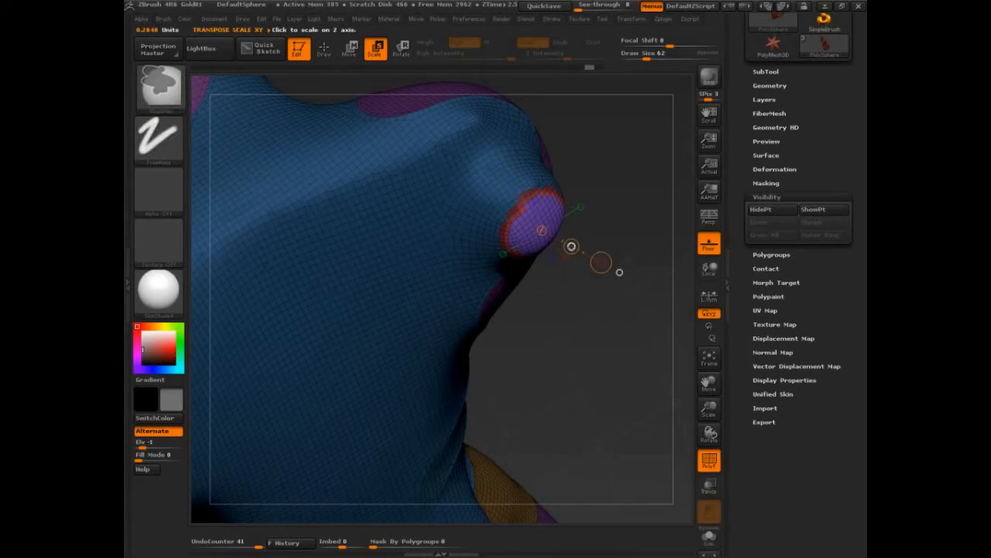
# Step: Scale the purple centre down and push it inward to form a recessed socket
pyautogui.moveTo(572, 246); pyautogui.dragTo(564, 246)
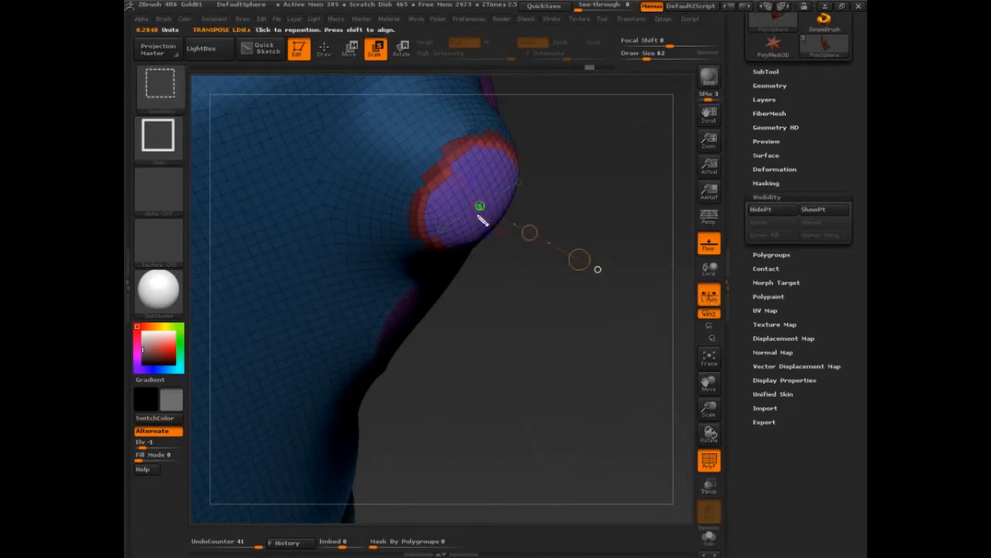
pyautogui.moveTo(480, 220); pyautogui.dragTo(488, 163)
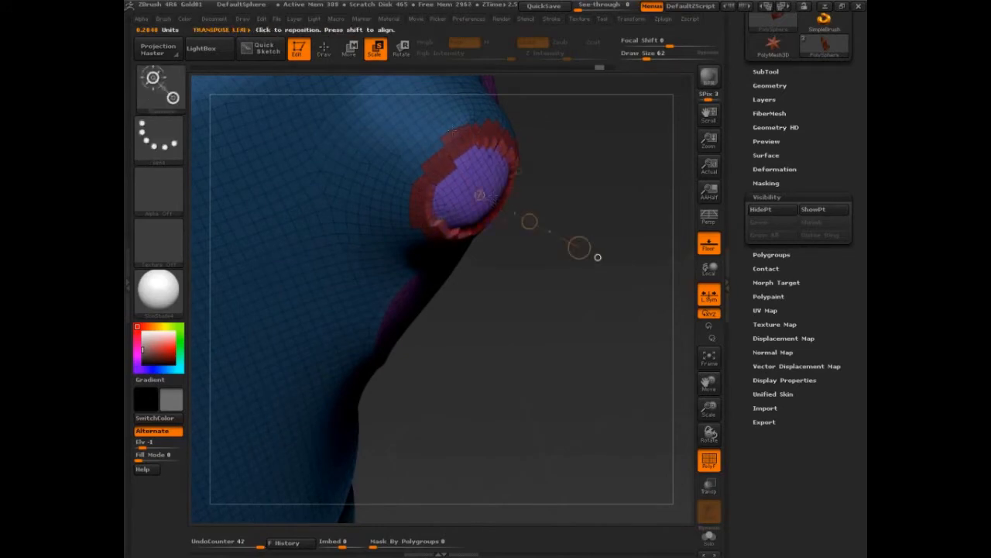
pyautogui.click(350, 48)
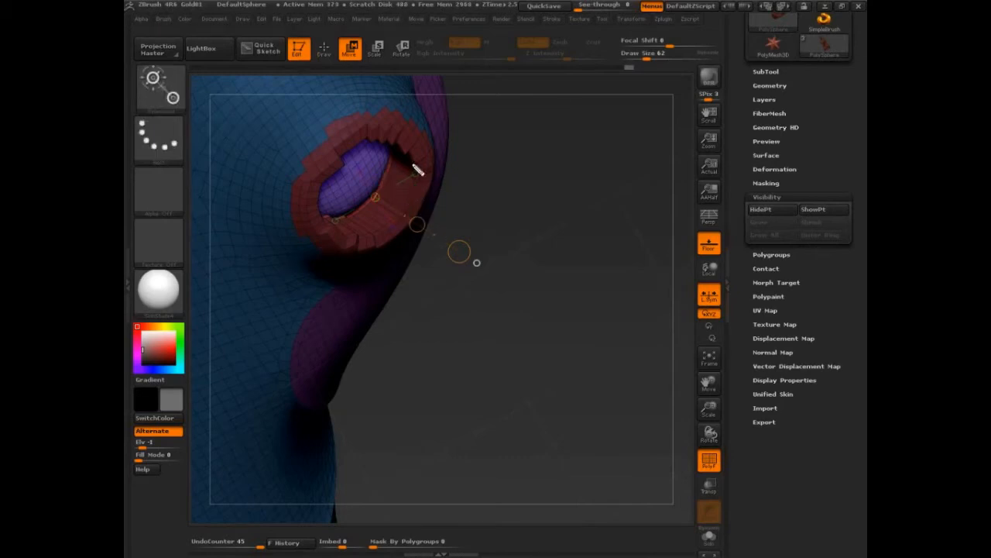
# Step: Circle the socket opening with note strokes and mark 90° on its wall
pyautogui.moveTo(418, 169); pyautogui.dragTo(399, 231)
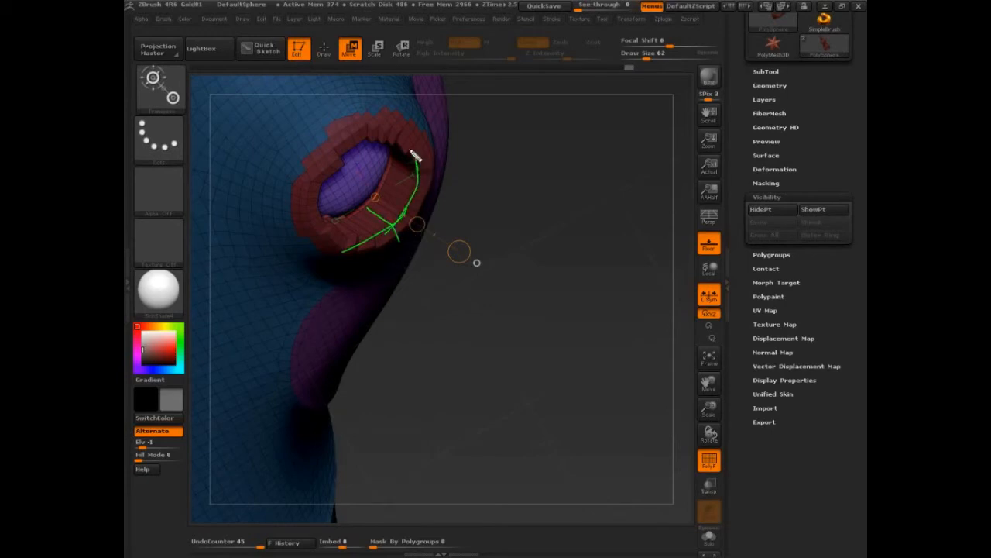
pyautogui.moveTo(415, 158); pyautogui.dragTo(421, 201)
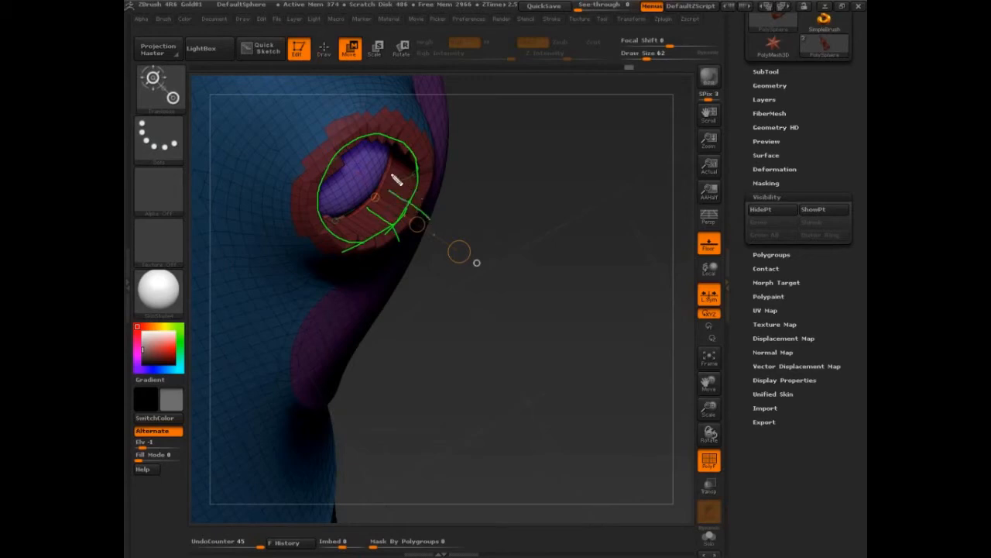
pyautogui.moveTo(395, 178); pyautogui.dragTo(446, 142)
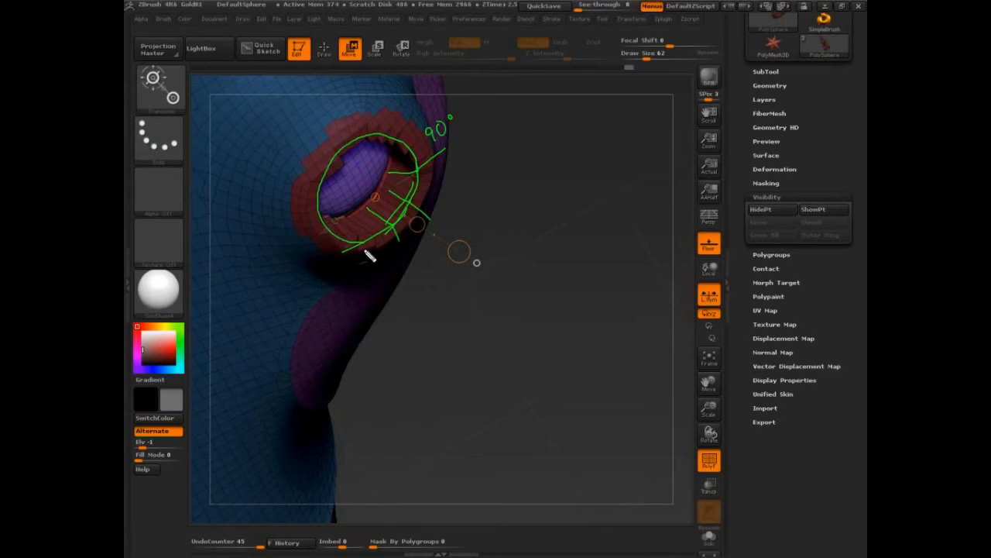
pyautogui.moveTo(449, 209)
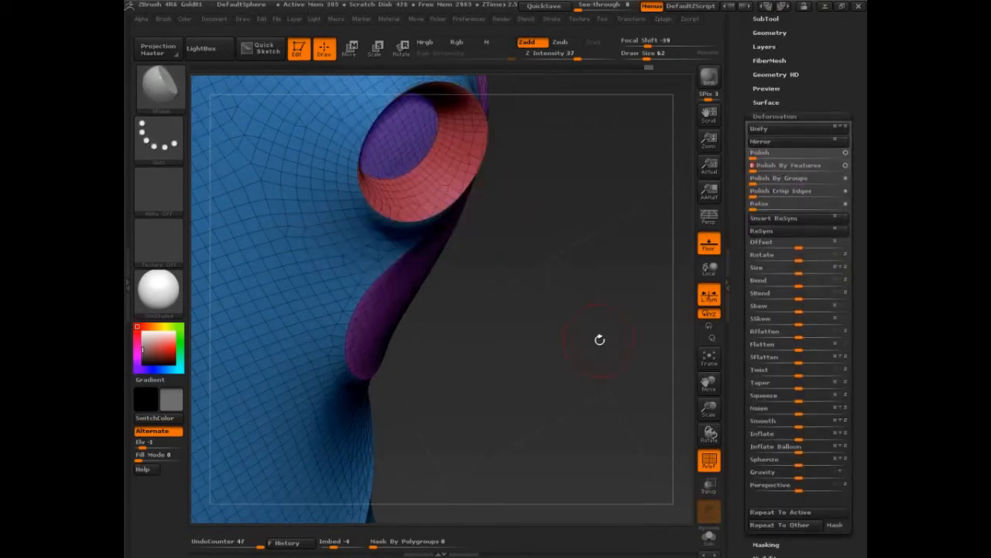
# Step: Orbit the view to inspect the socket's smooth red wall and purple floor
pyautogui.moveTo(599, 339); pyautogui.dragTo(601, 326)
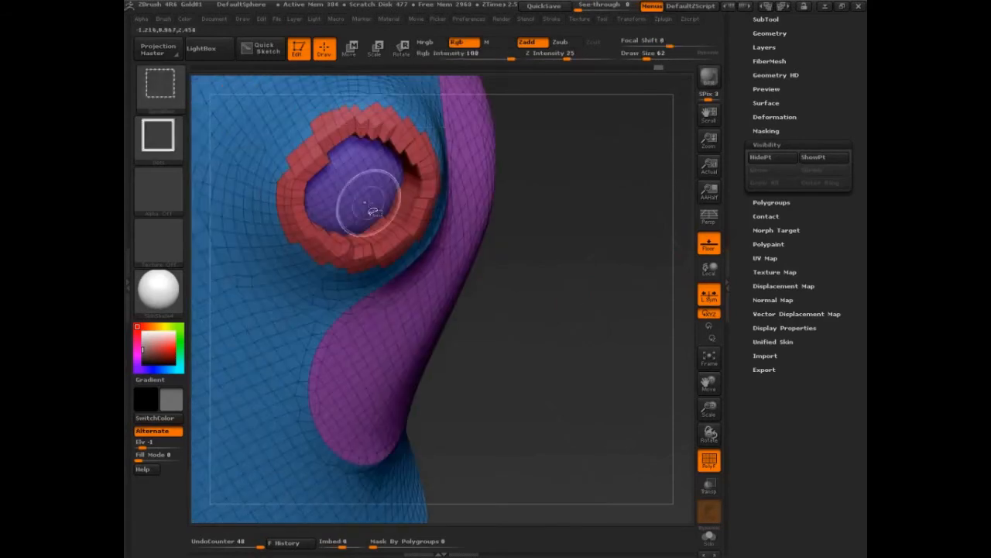
# Step: Grow the socket's visible area, Polish By Features, and view the plain grey shaded form
pyautogui.click(759, 169)
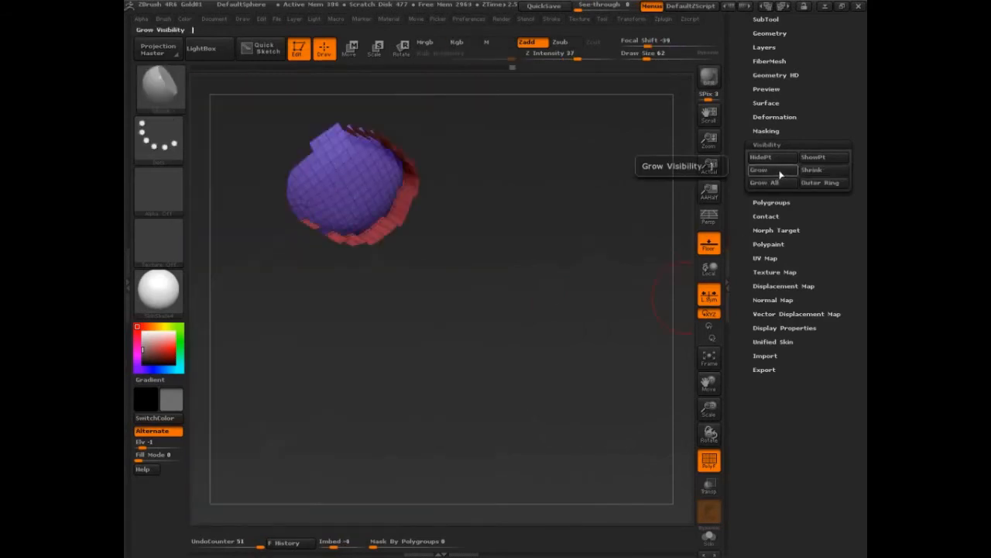
pyautogui.click(759, 169)
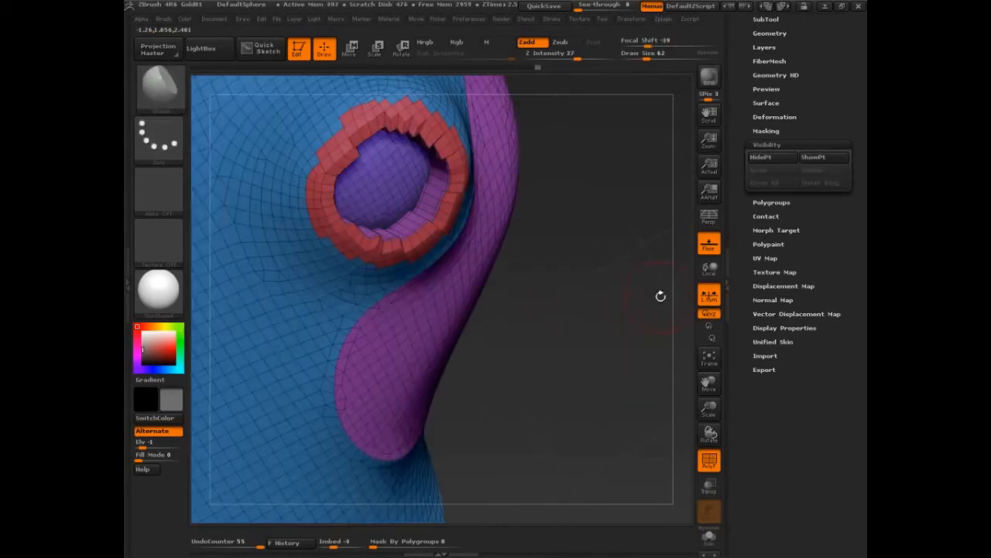
pyautogui.click(774, 117)
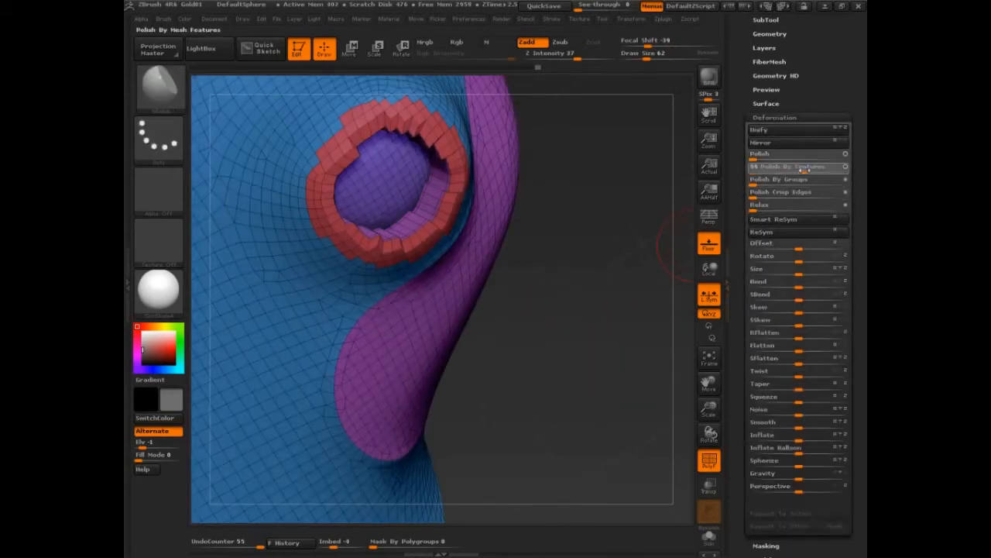
pyautogui.click(787, 166)
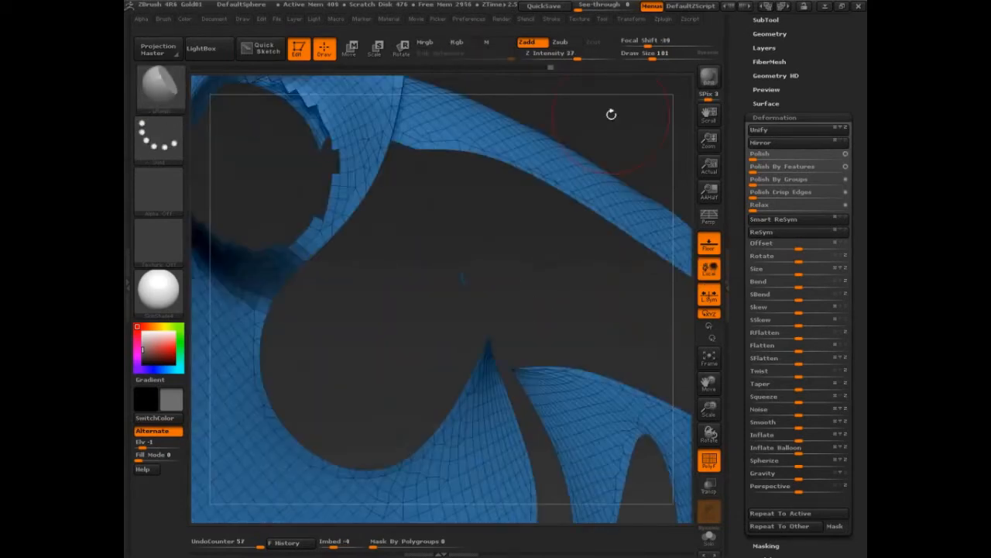
pyautogui.moveTo(611, 115); pyautogui.dragTo(564, 140)
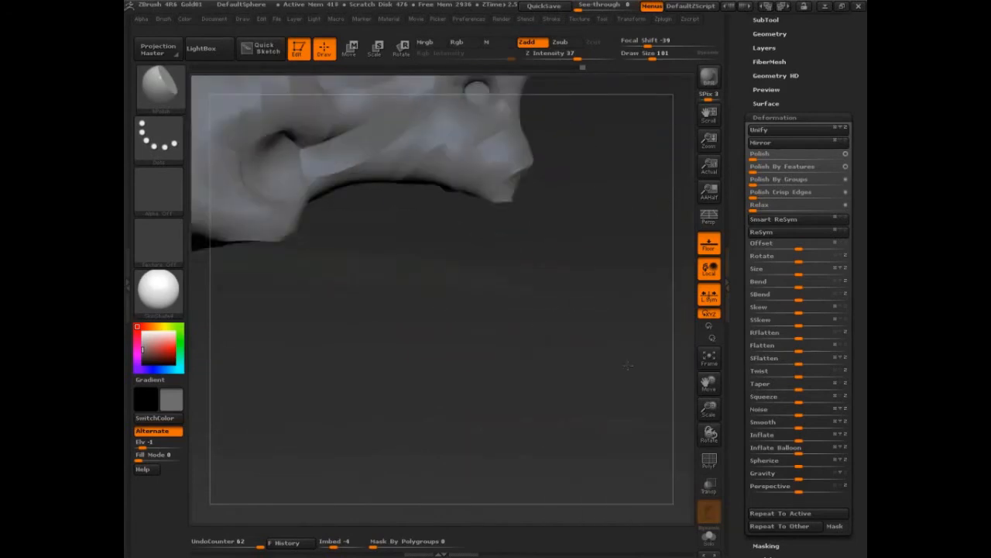
pyautogui.moveTo(628, 366); pyautogui.dragTo(579, 342)
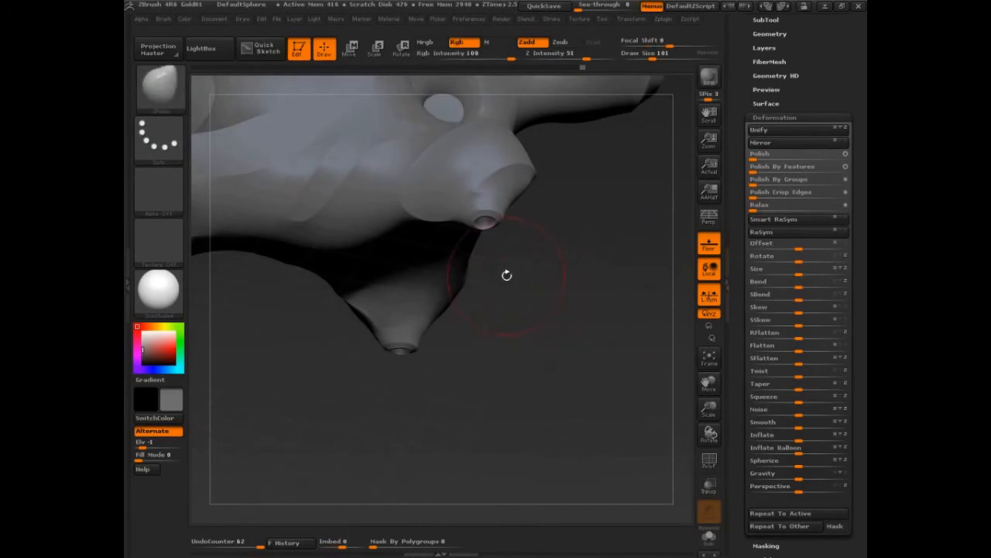
# Step: Inflate and smooth a rounded swelling around the underside nub
pyautogui.click(162, 19)
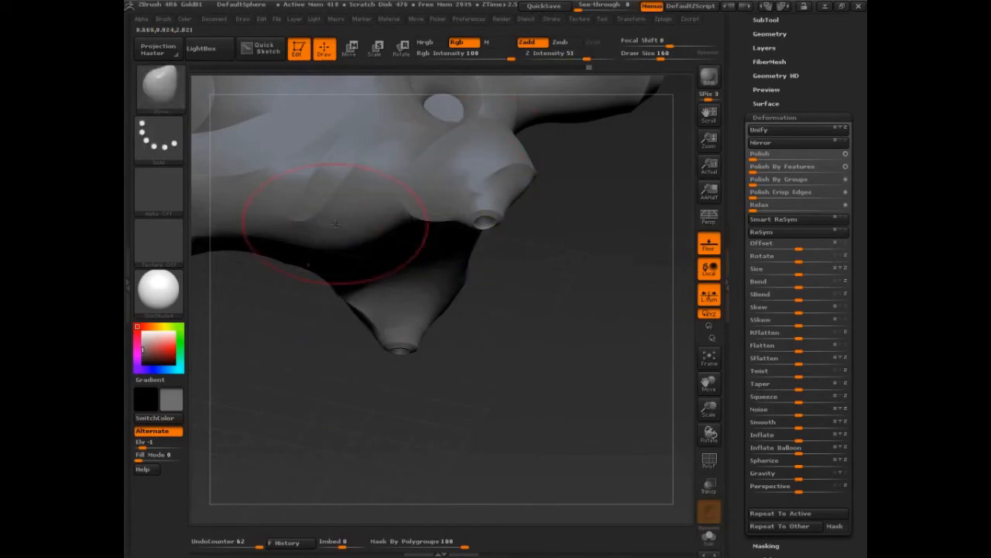
pyautogui.click(164, 19)
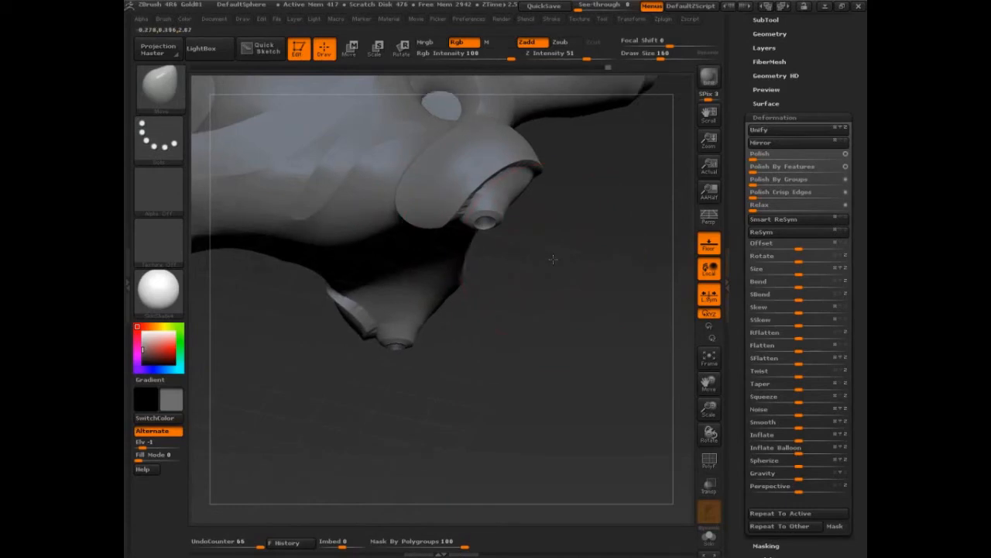
# Step: Orbit to view the nub from below and sculpt the flared form around it
pyautogui.moveTo(555, 260); pyautogui.dragTo(530, 353)
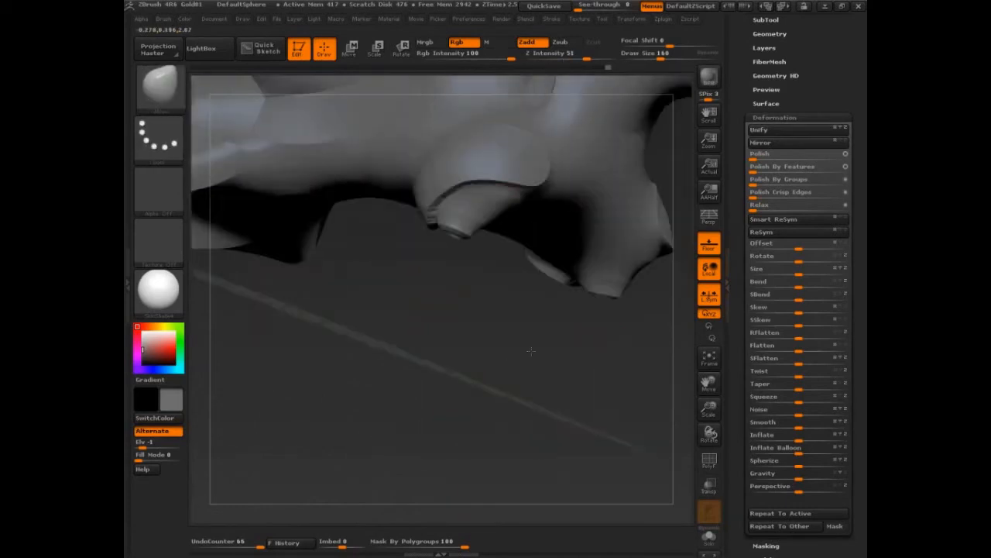
pyautogui.moveTo(530, 351); pyautogui.dragTo(595, 434)
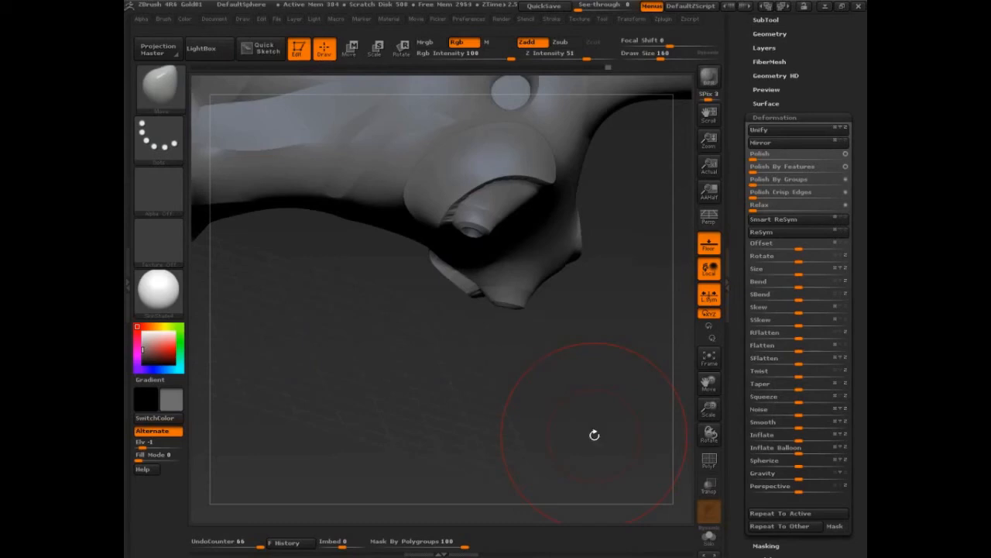
pyautogui.moveTo(595, 434); pyautogui.dragTo(632, 238)
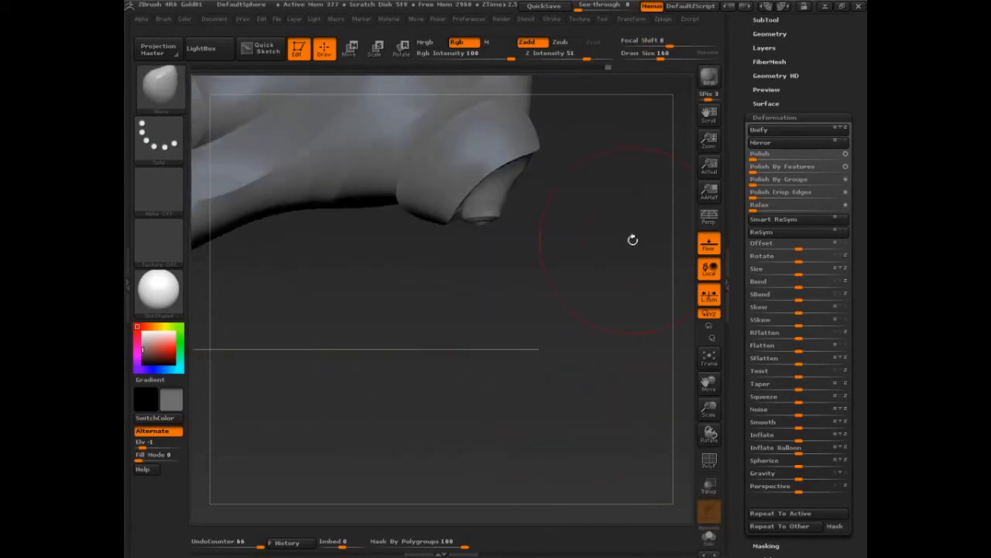
pyautogui.moveTo(632, 240); pyautogui.dragTo(643, 410)
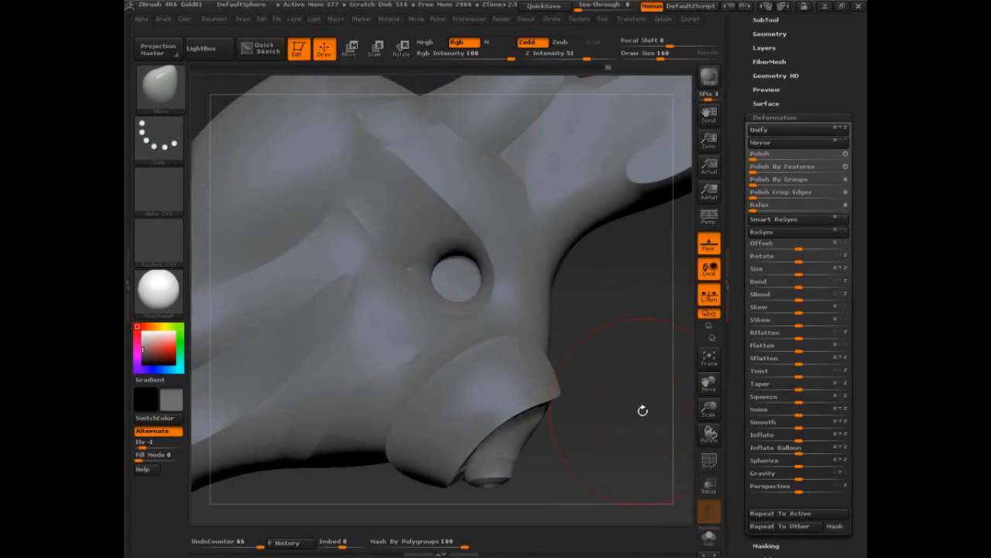
pyautogui.moveTo(643, 411); pyautogui.dragTo(662, 440)
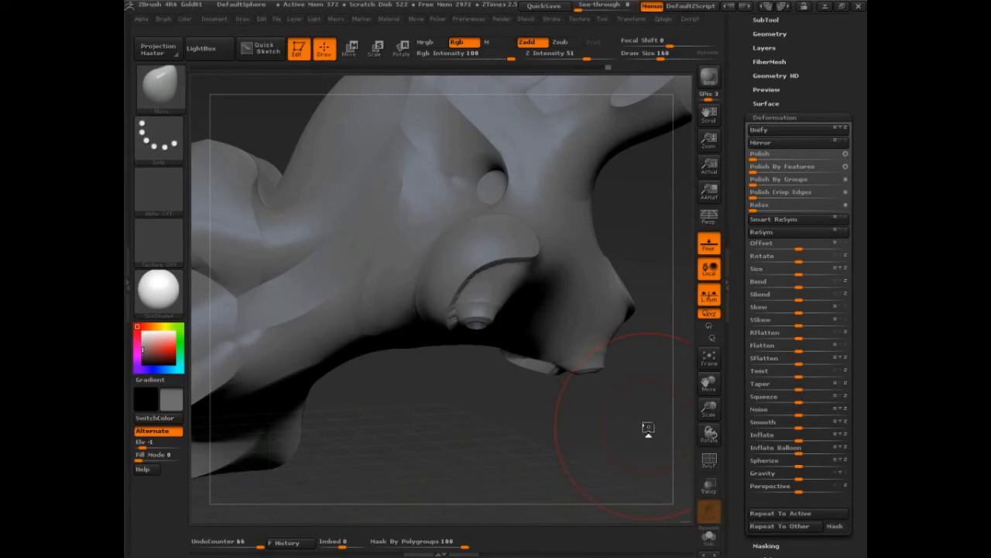
pyautogui.moveTo(648, 425)
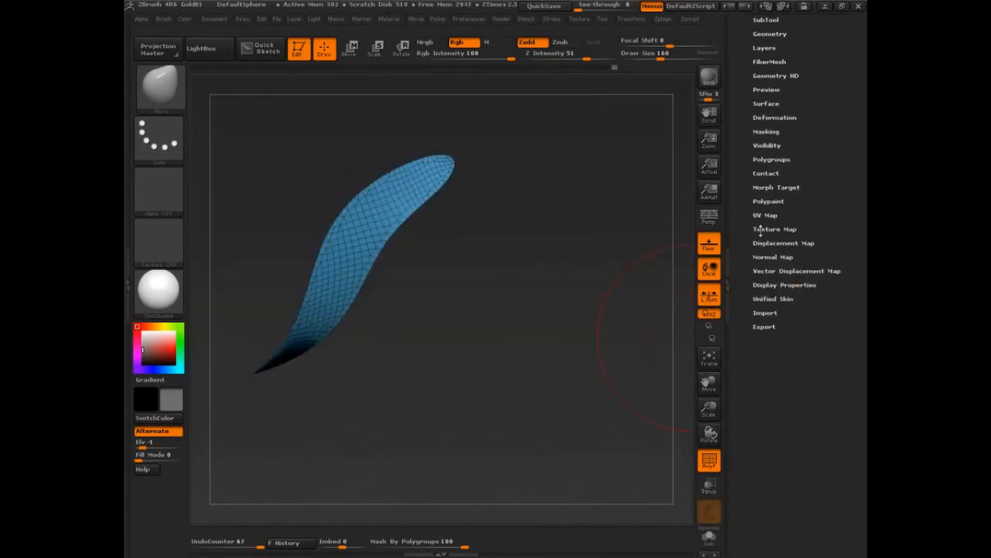
# Step: Turn on PolyF polygroup colours and orbit around the faceted mesh with the hole
pyautogui.click(771, 158)
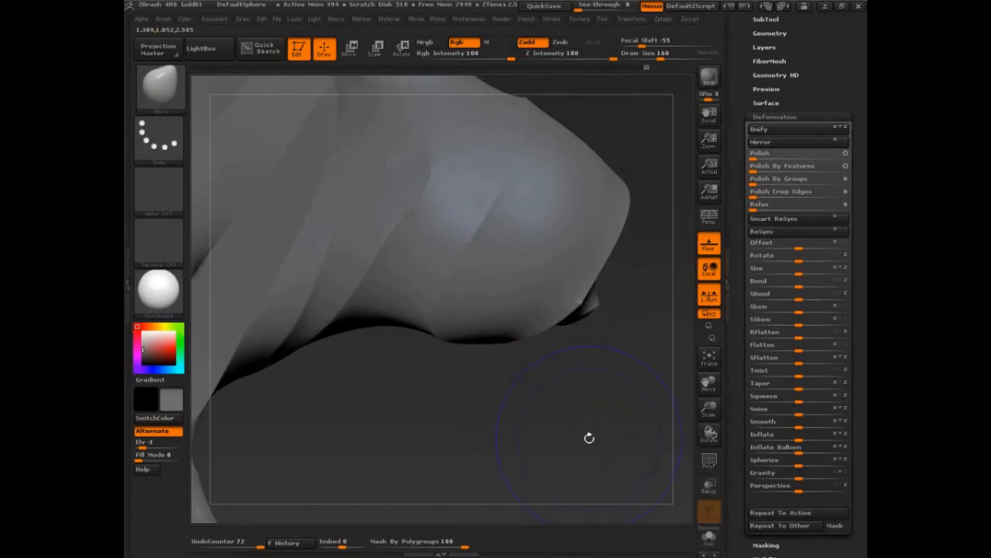
pyautogui.click(709, 459)
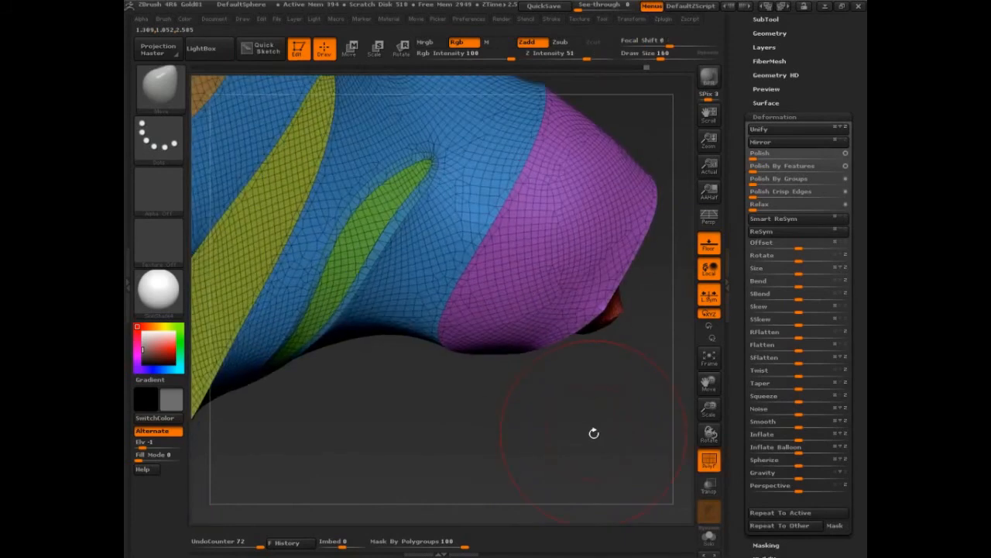
pyautogui.moveTo(591, 433); pyautogui.dragTo(387, 240)
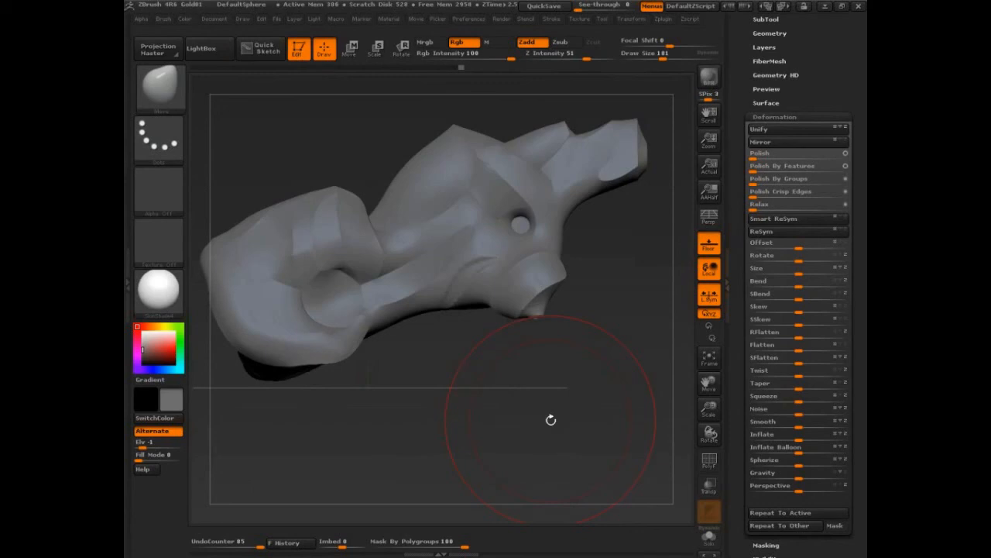
pyautogui.moveTo(582, 354)
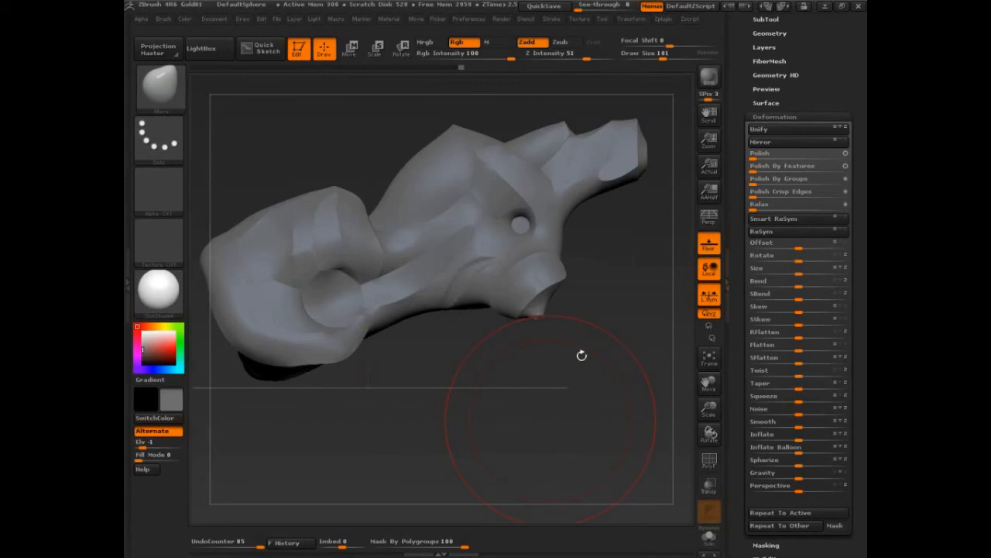
# Step: Orbit the faceted mesh around to a clearer side-on view
pyautogui.moveTo(582, 355); pyautogui.dragTo(605, 412)
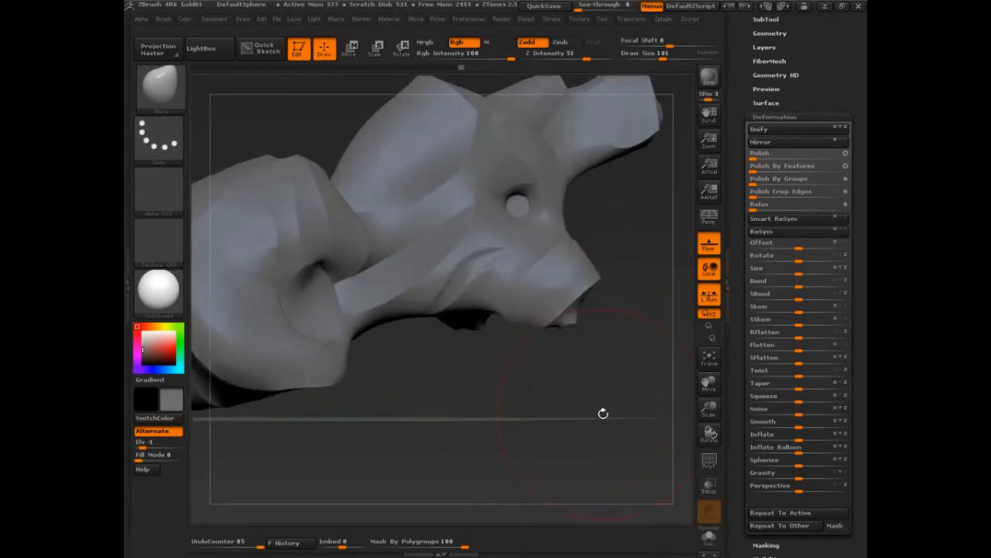
pyautogui.moveTo(604, 412); pyautogui.dragTo(591, 434)
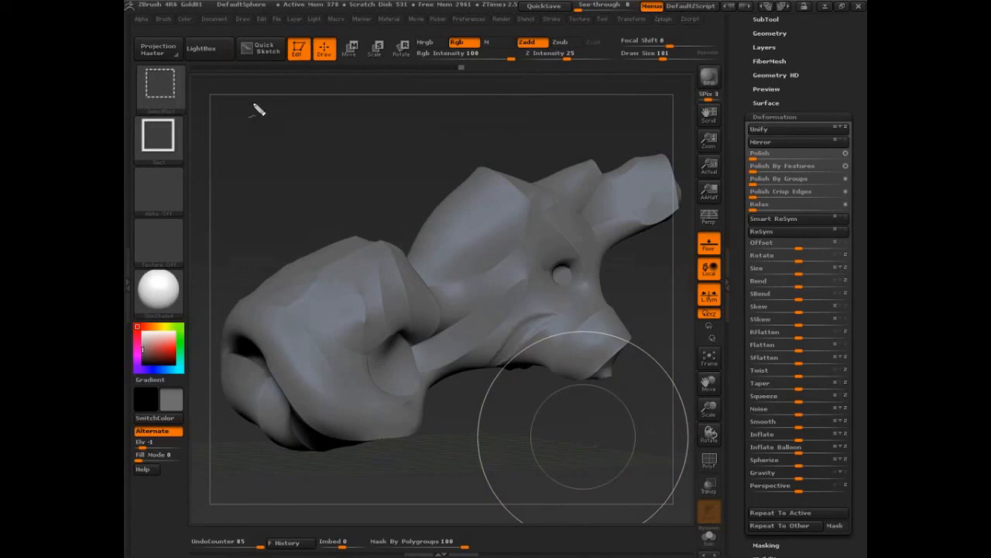
pyautogui.moveTo(285, 109)
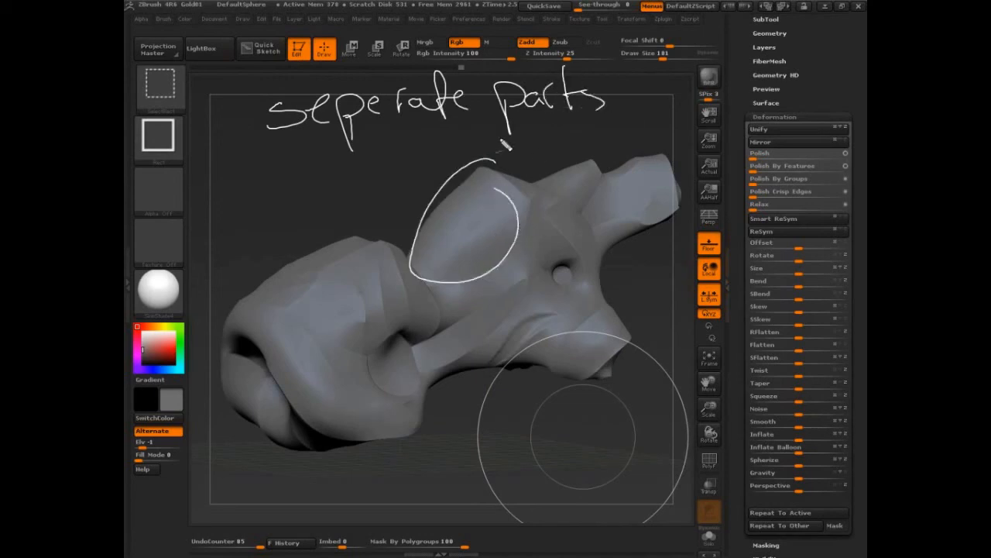
# Step: Mark areas of the mesh, write the Extrusion bullet, and bracket the four bullets together
pyautogui.moveTo(589, 116); pyautogui.dragTo(519, 210)
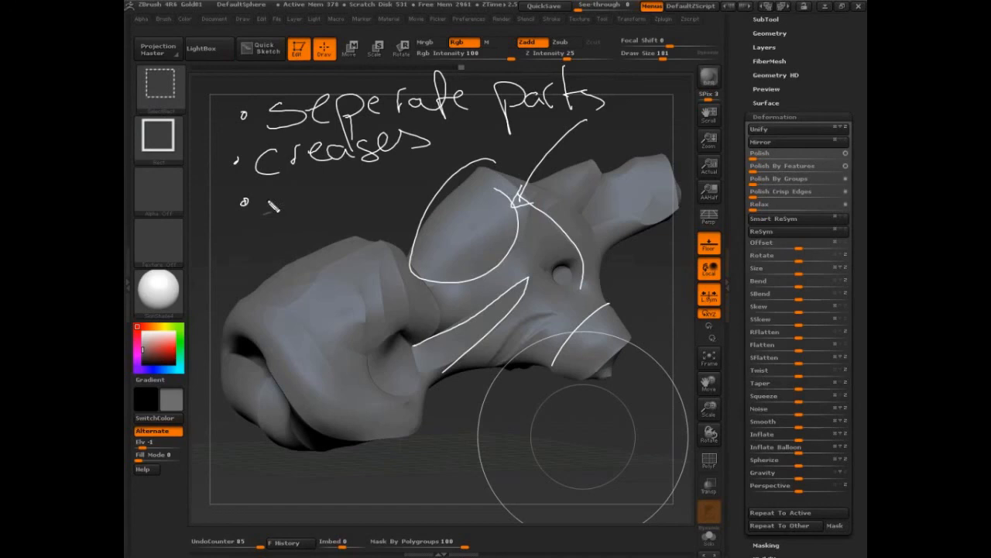
pyautogui.moveTo(263, 205); pyautogui.dragTo(313, 198)
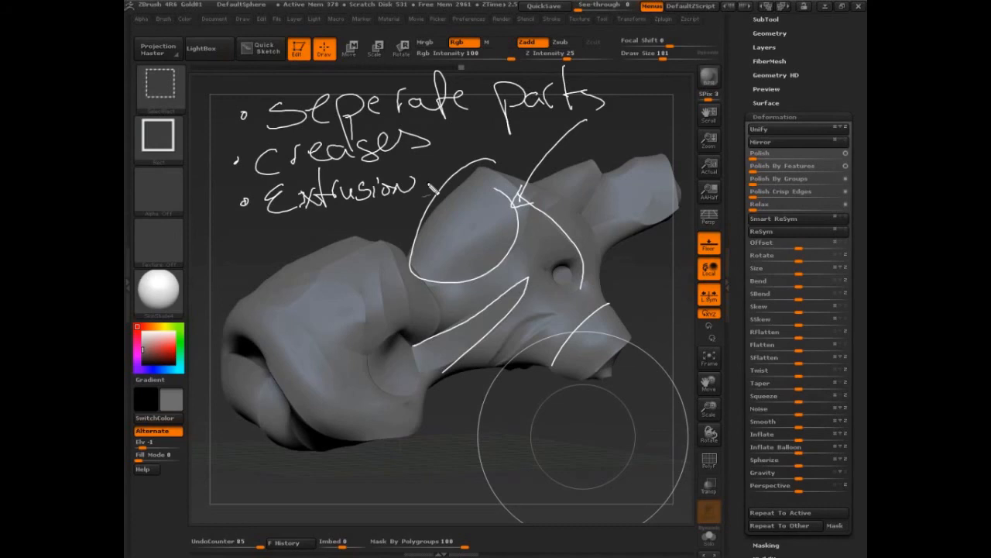
pyautogui.moveTo(257, 255)
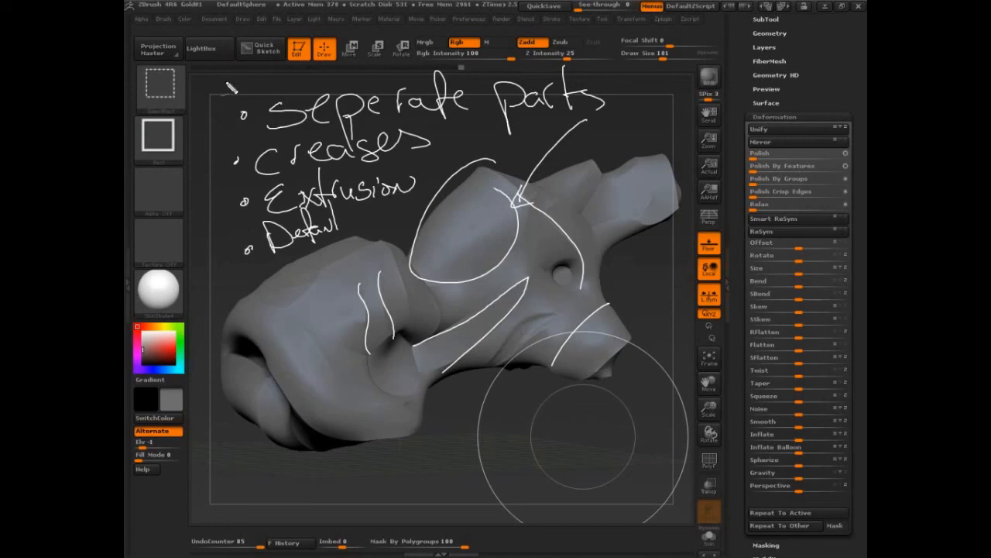
pyautogui.moveTo(225, 85); pyautogui.dragTo(225, 279)
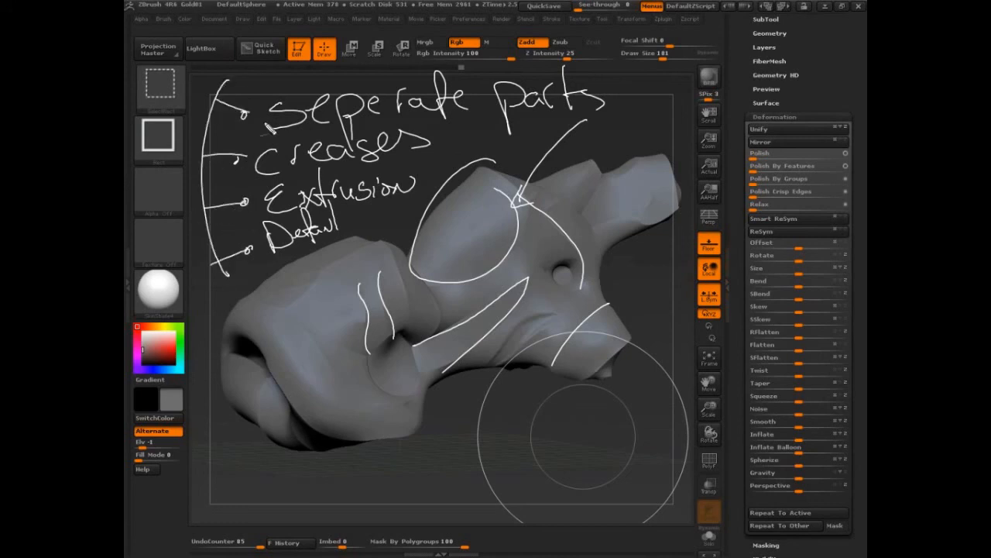